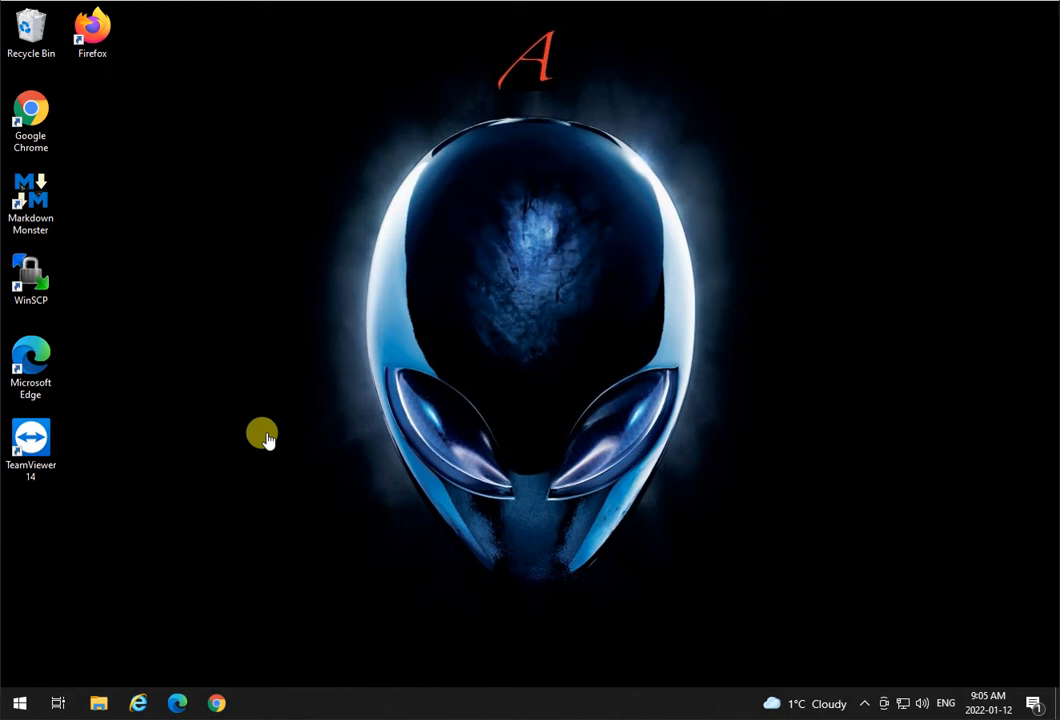
mouse_move(336, 692)
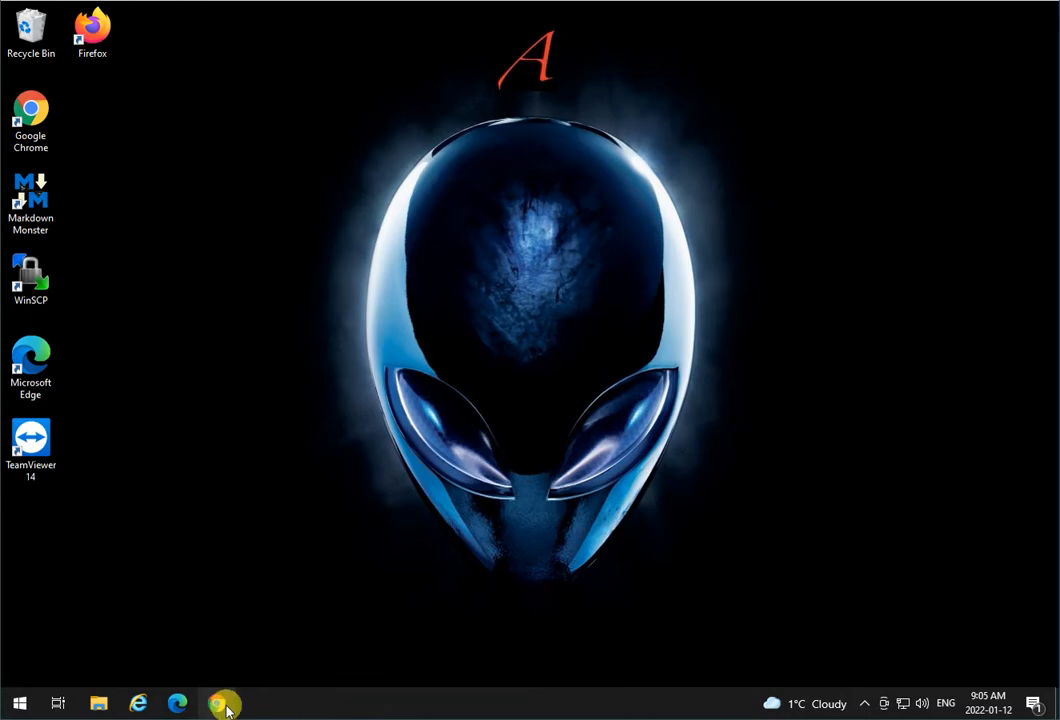
Search Google for 'putty' download and go to the putty.org Download PuTTY result
left_click(224, 704)
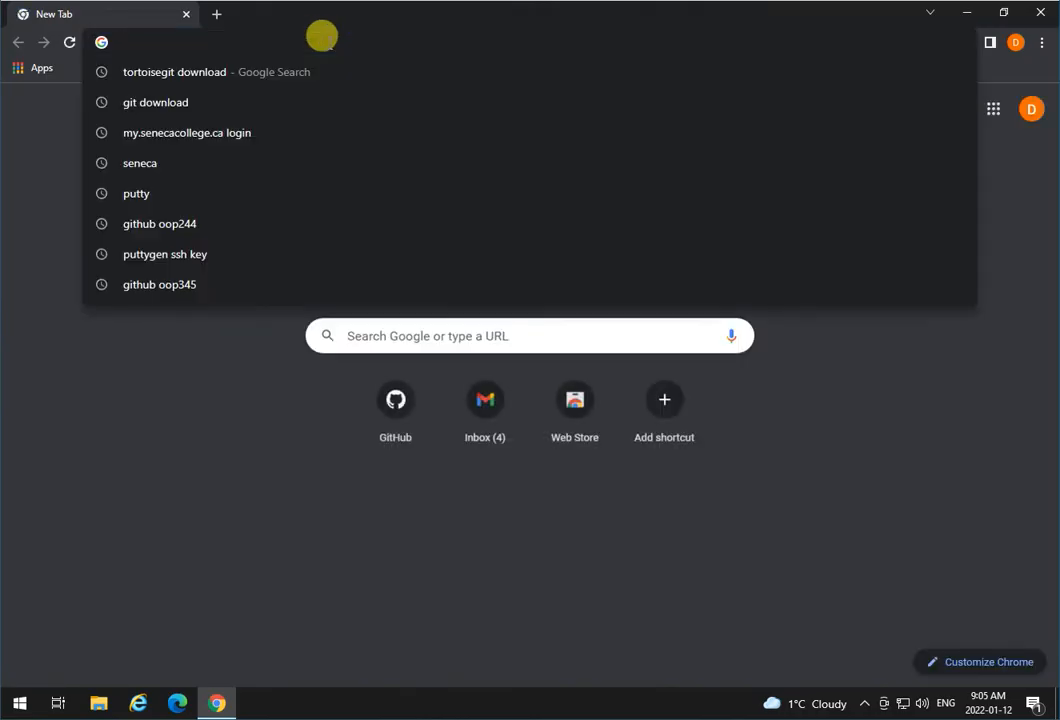
type("putty")
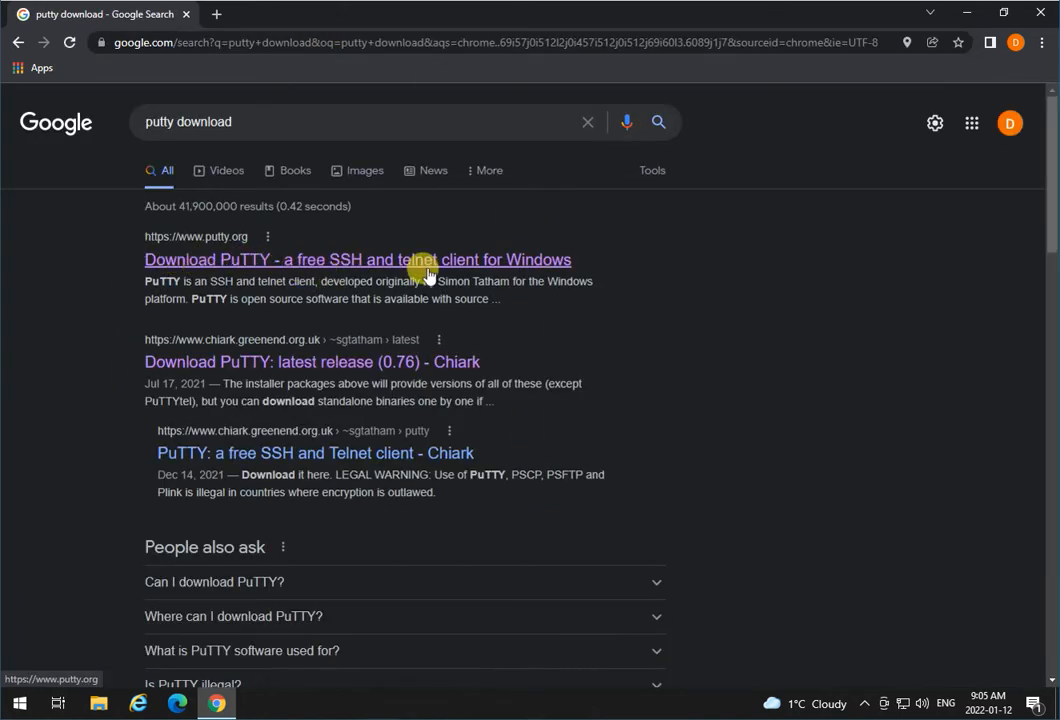
left_click(356, 260)
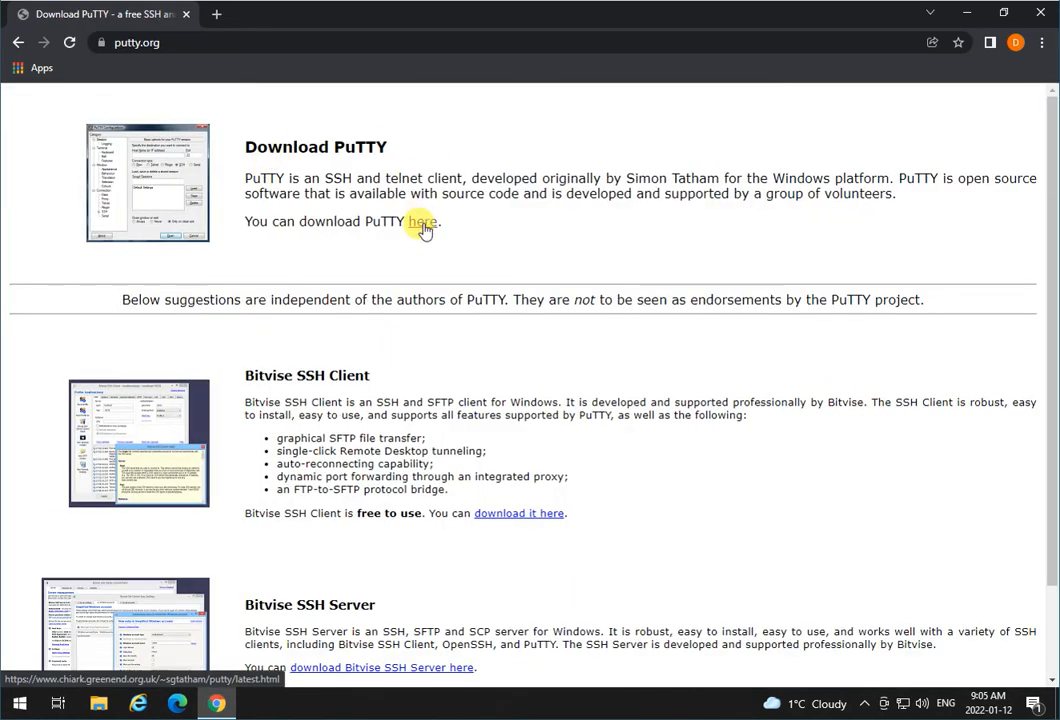
Follow the 'here' link to the latest release and download putty-64bit-0.76-installer.msi
left_click(420, 220)
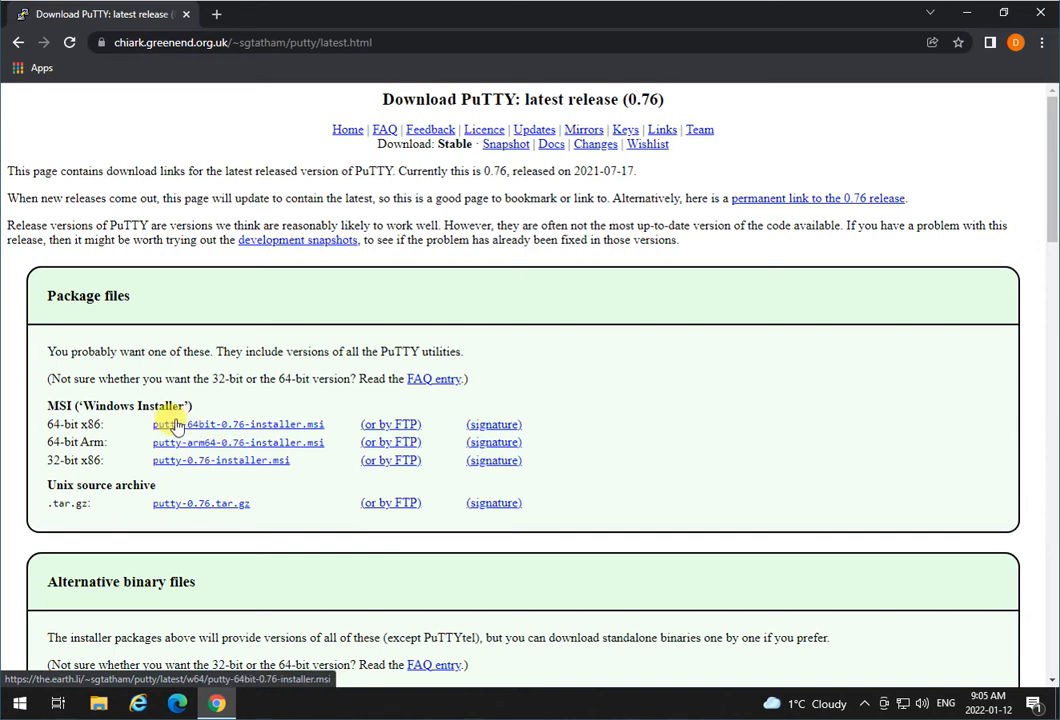
mouse_move(258, 428)
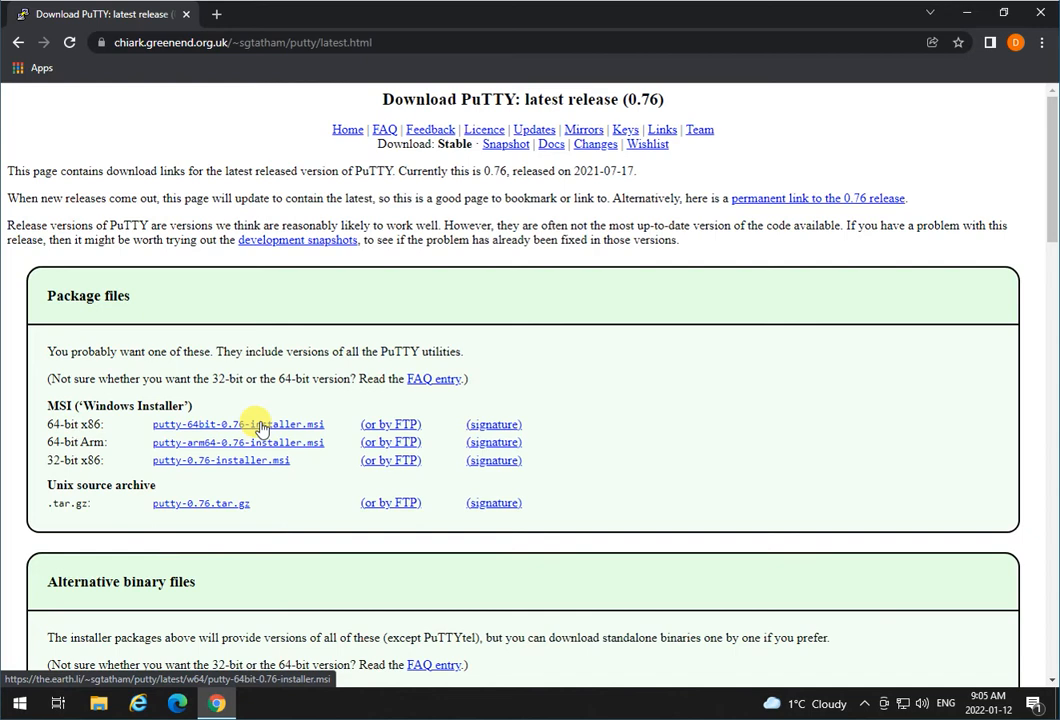
mouse_move(204, 436)
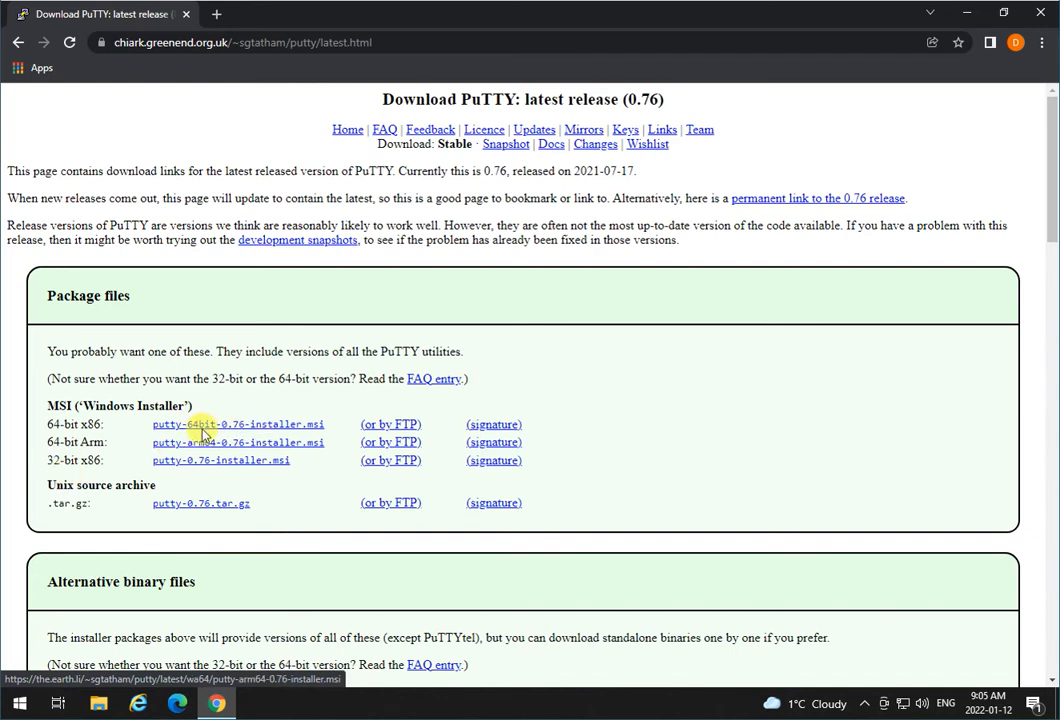
mouse_move(190, 460)
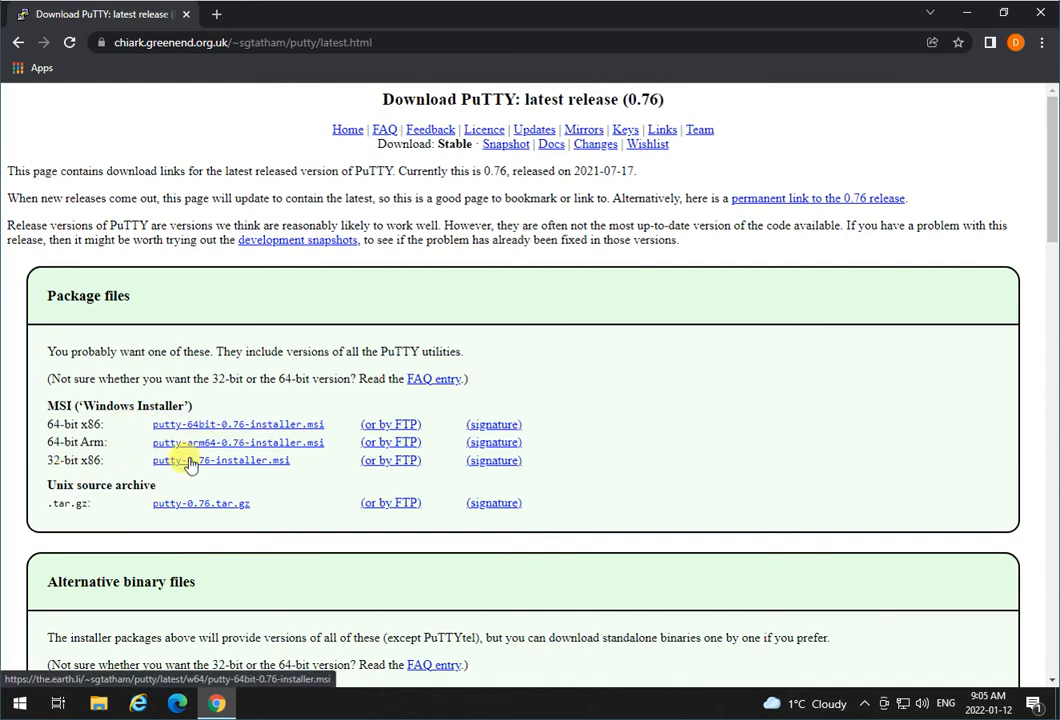
left_click(220, 460)
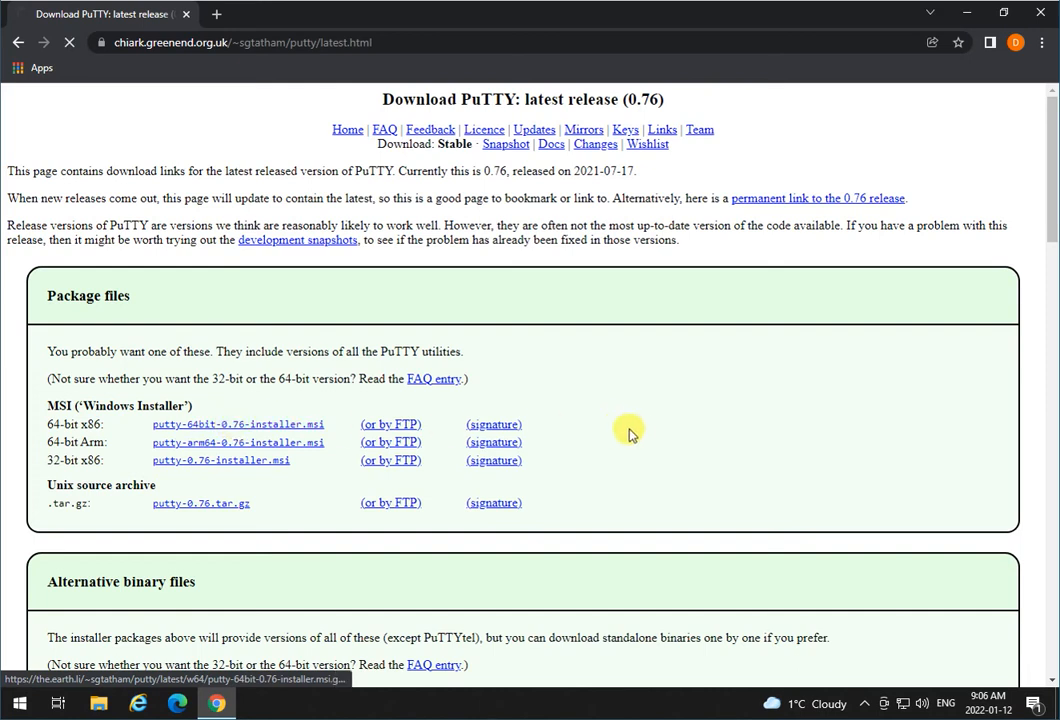
left_click(238, 424)
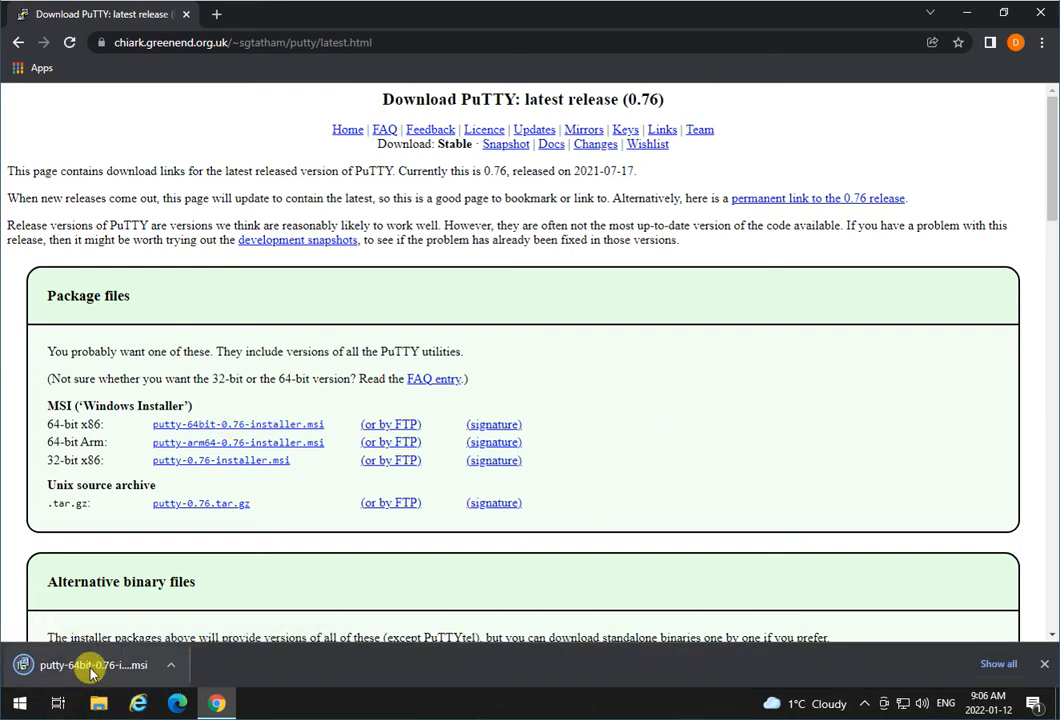
Run the downloaded MSI, pass the welcome page and start installing with default features
left_click(92, 664)
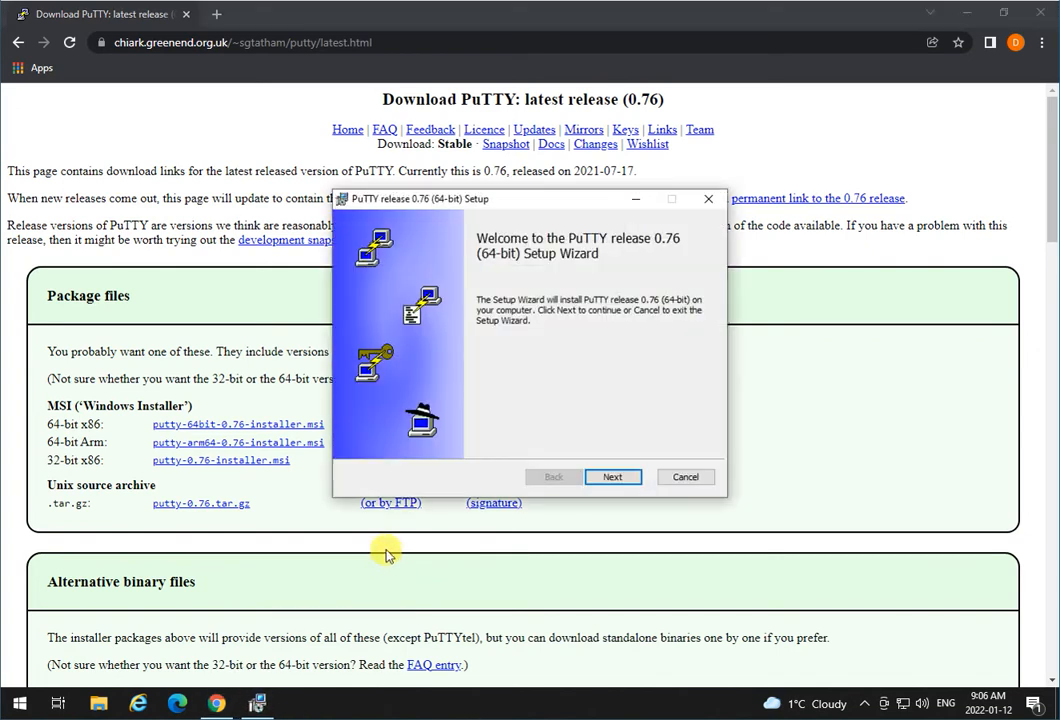
left_click(612, 476)
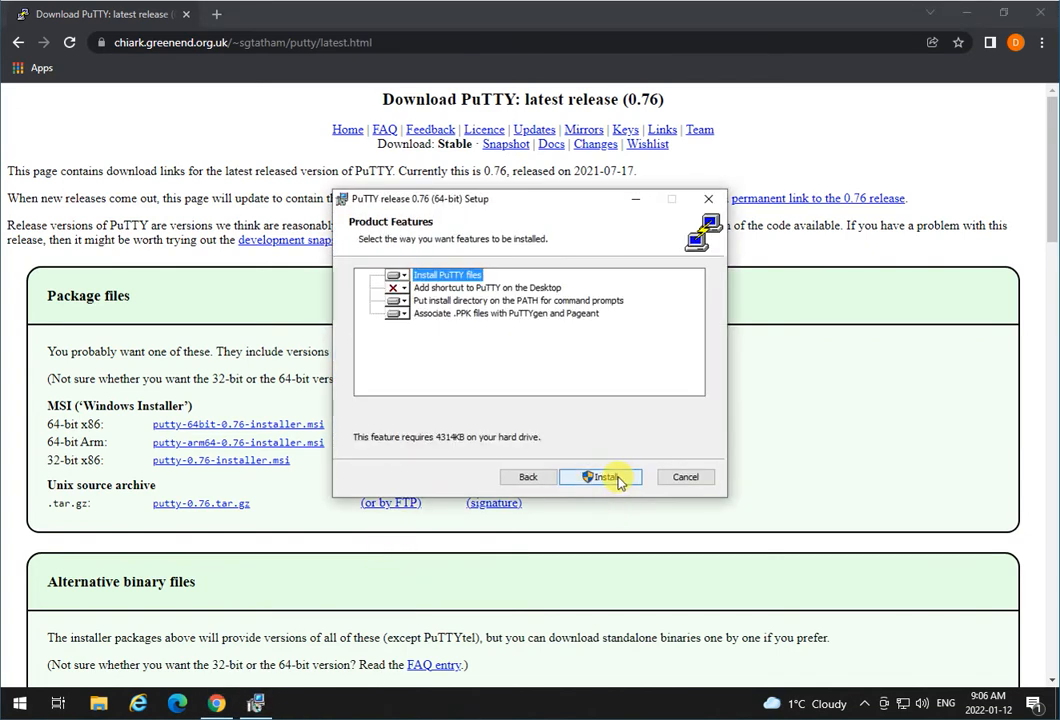
mouse_move(484, 300)
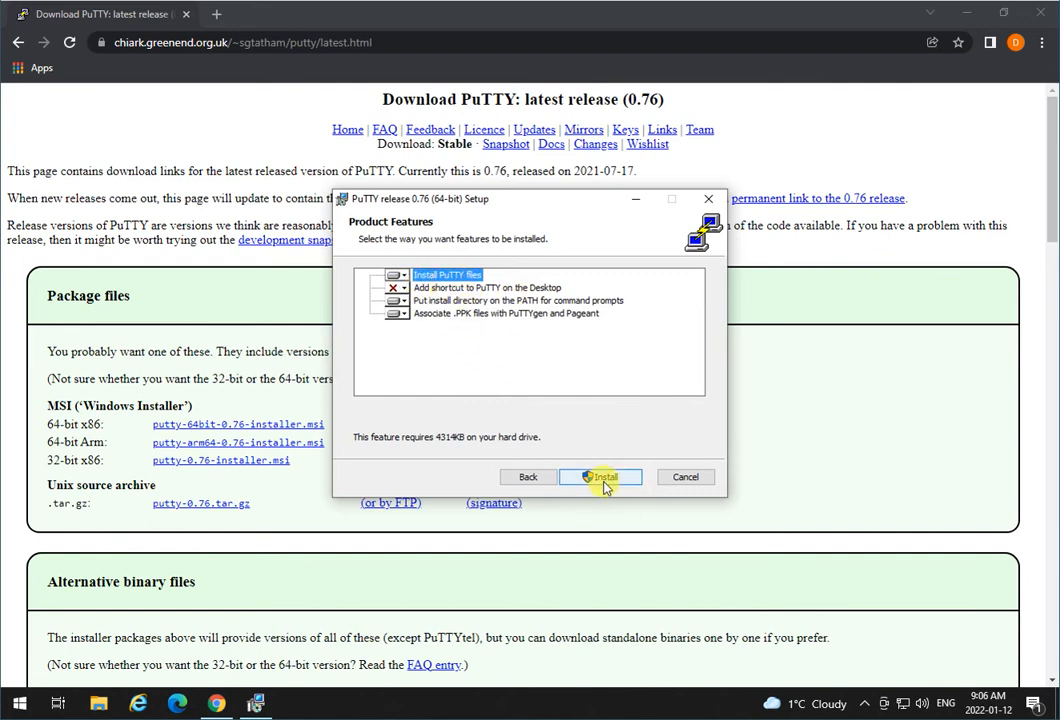
left_click(600, 476)
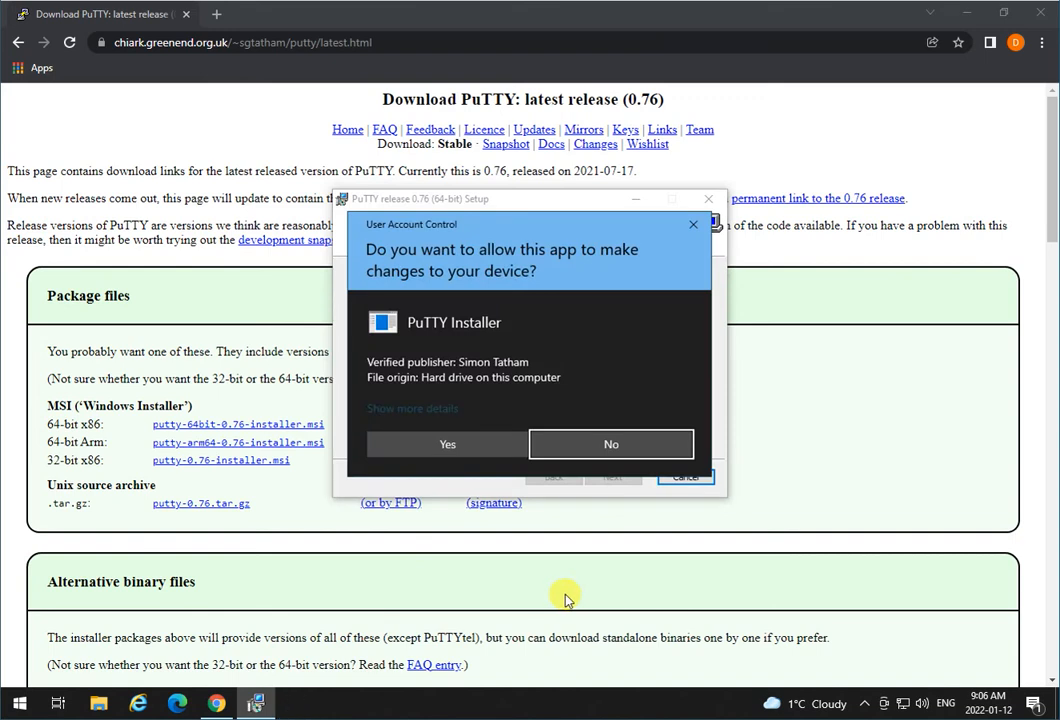
Grant User Account Control permission and finish the PuTTY 0.76 setup
left_click(448, 444)
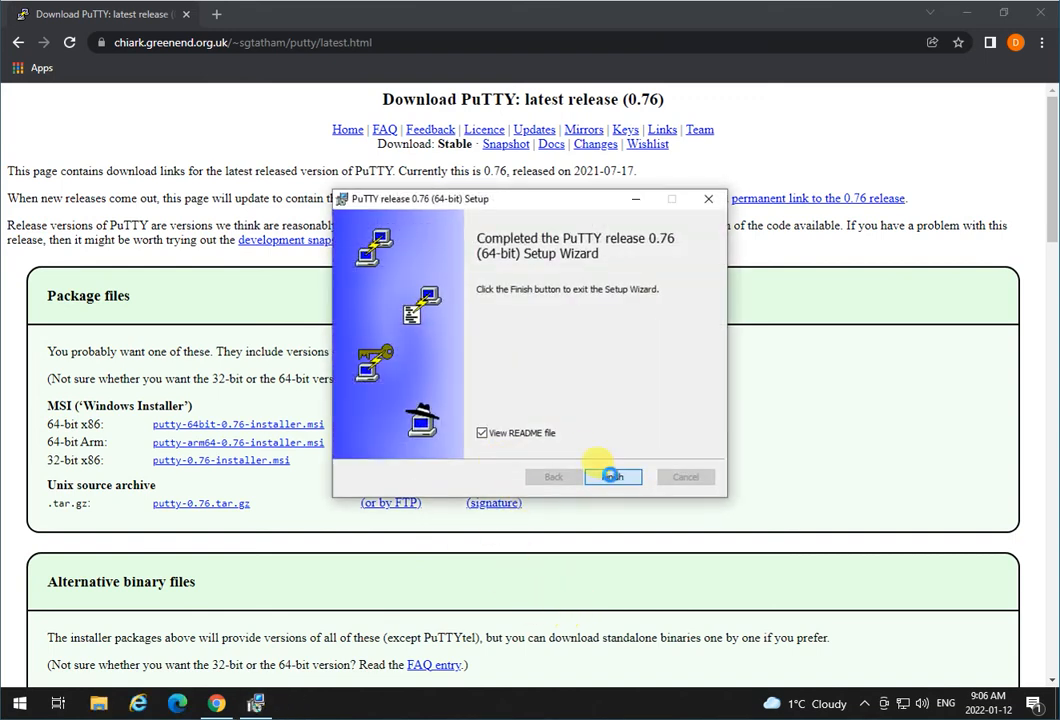
left_click(612, 476)
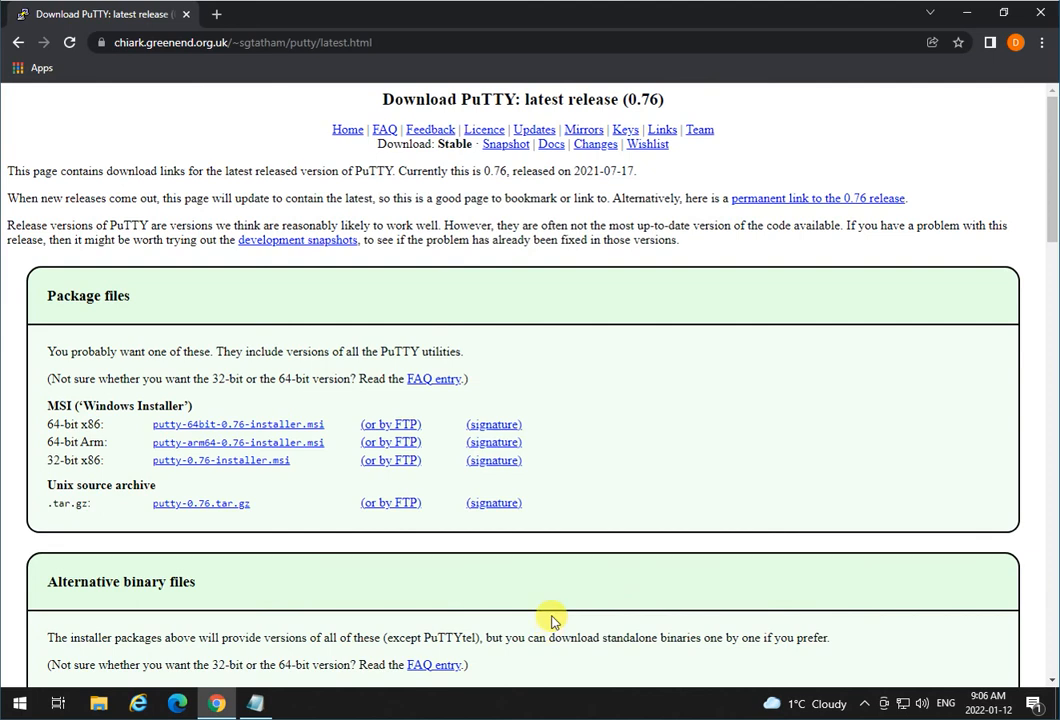